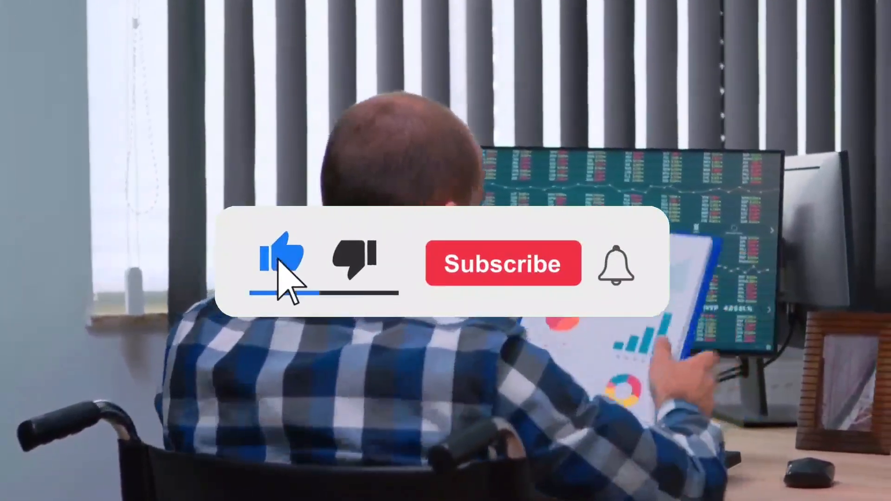
click(502, 262)
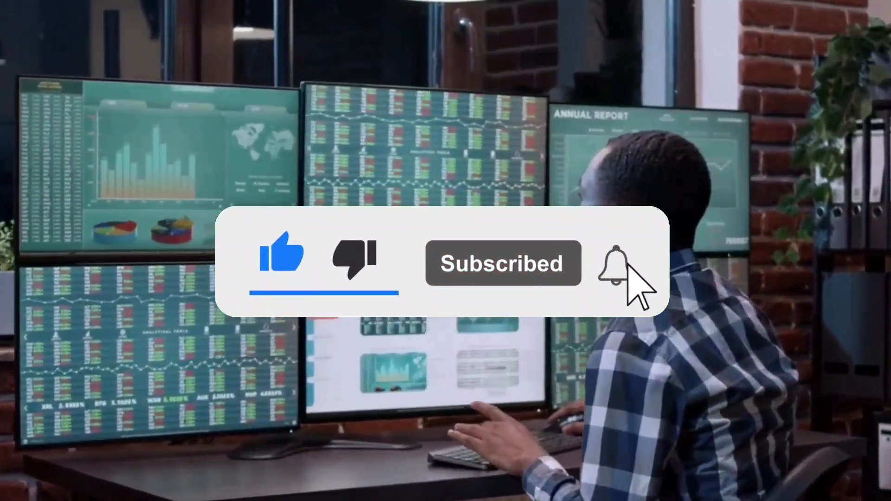